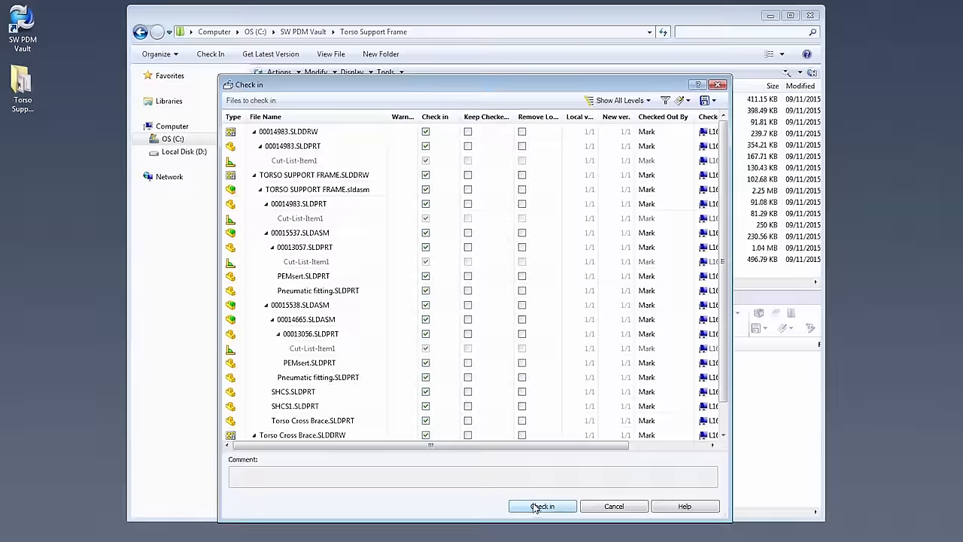
- Check in the Torso Support Frame files, preview the assembly, and bring up a file's revision options
left_click(543, 506)
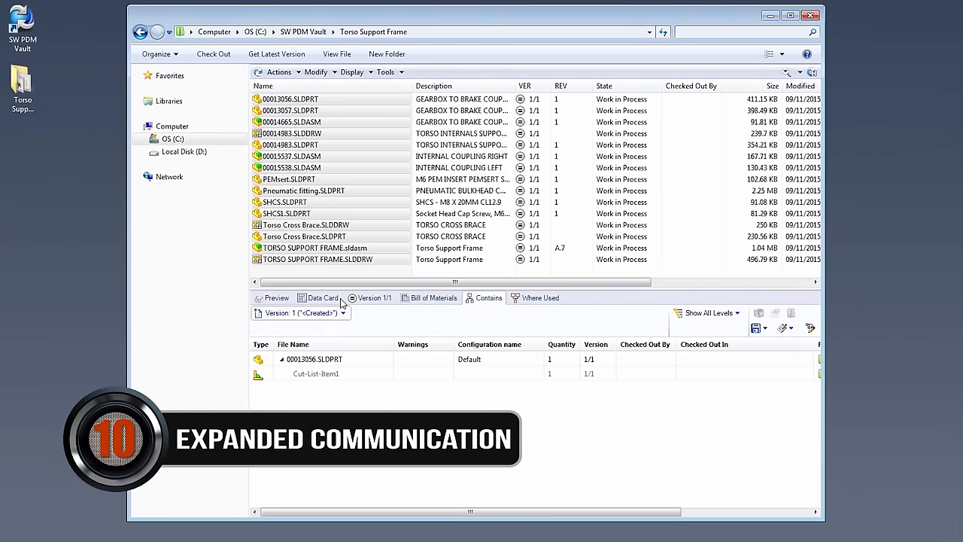
left_click(314, 247)
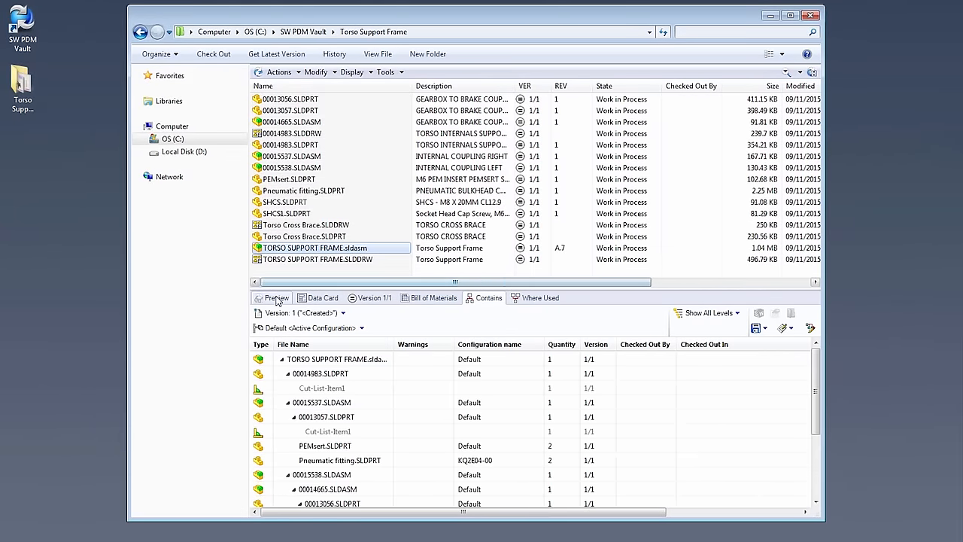
left_click(276, 297)
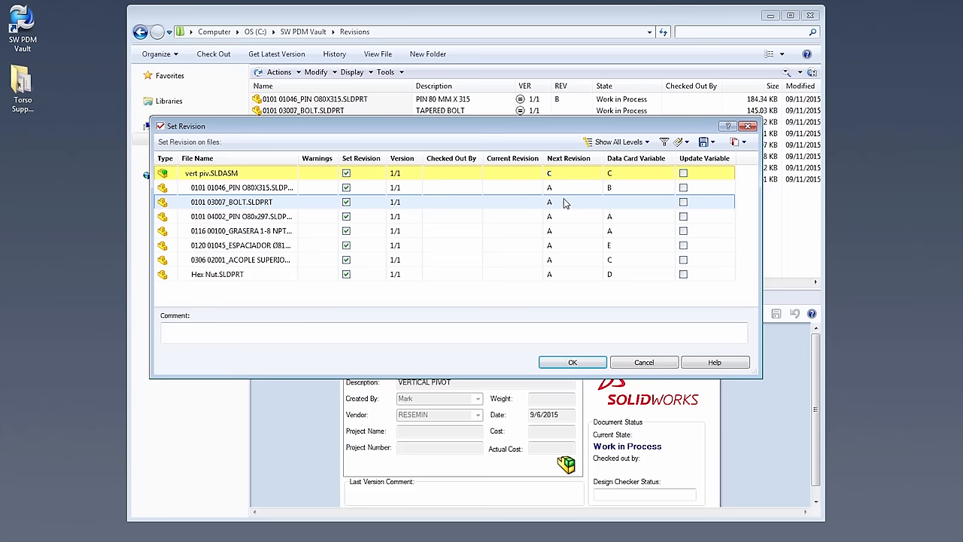
right_click(565, 202)
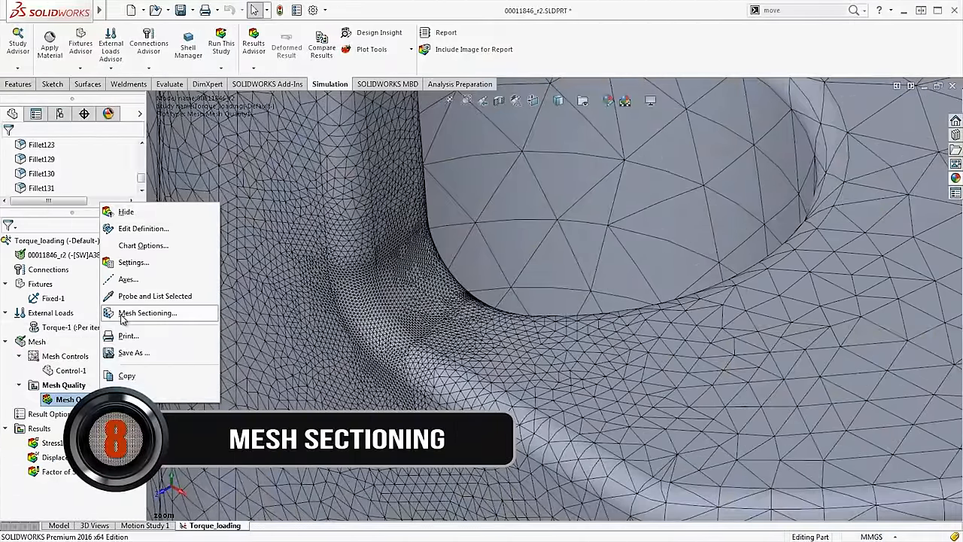
- Start Mesh Sectioning on the torque-loading study's Mesh Quality plot
left_click(148, 312)
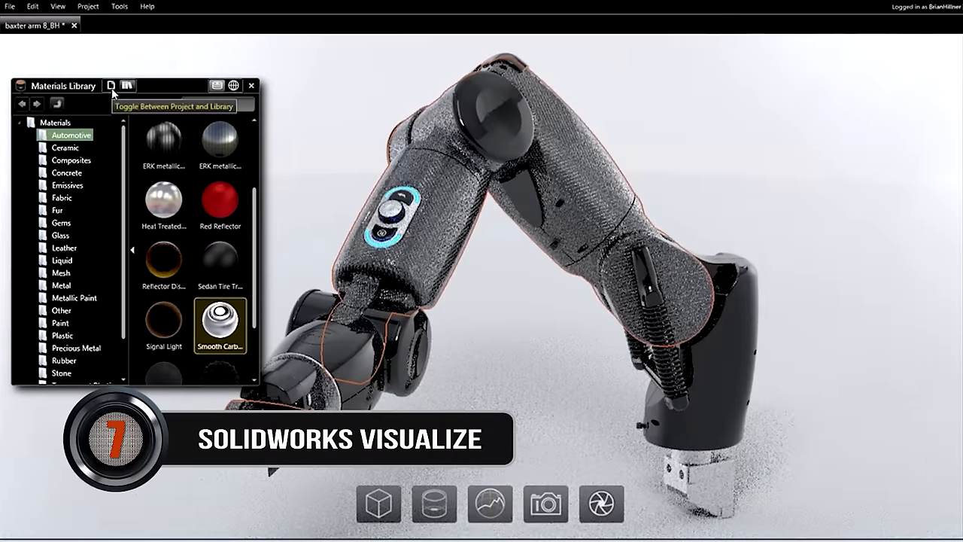
- Toggle the robot arm's Materials panel between project materials and the library
left_click(111, 85)
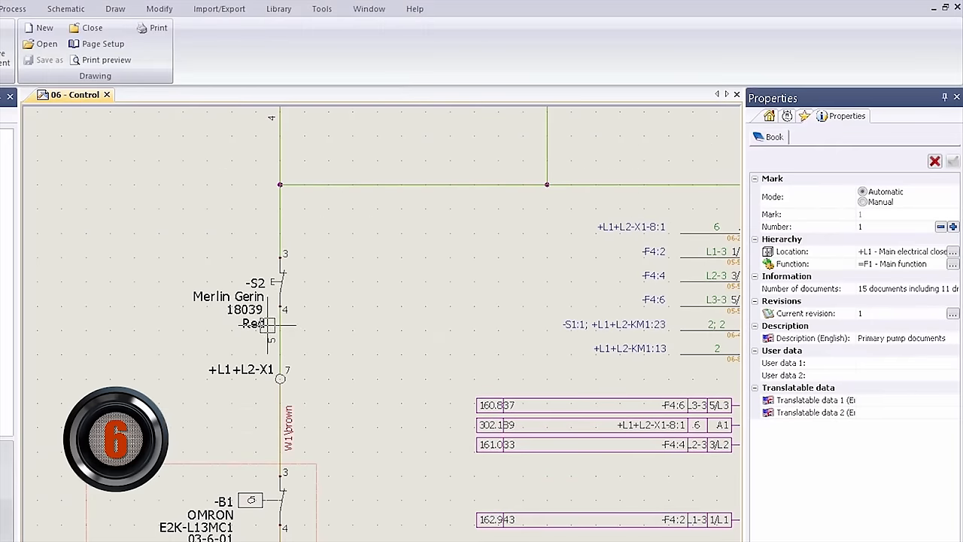
- Inspect the terminal's properties, then cable W1's properties showing its 2.43525 m length
left_click(256, 305)
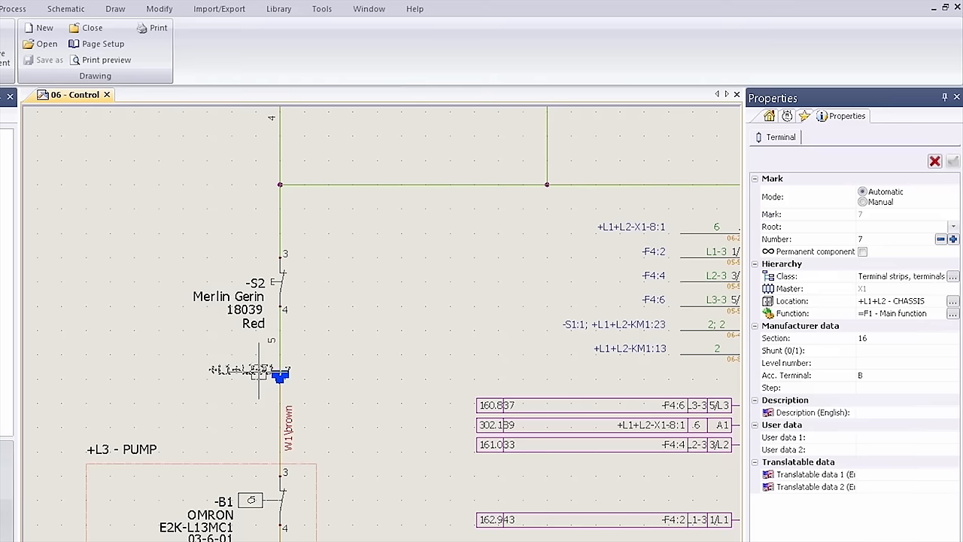
left_click(282, 407)
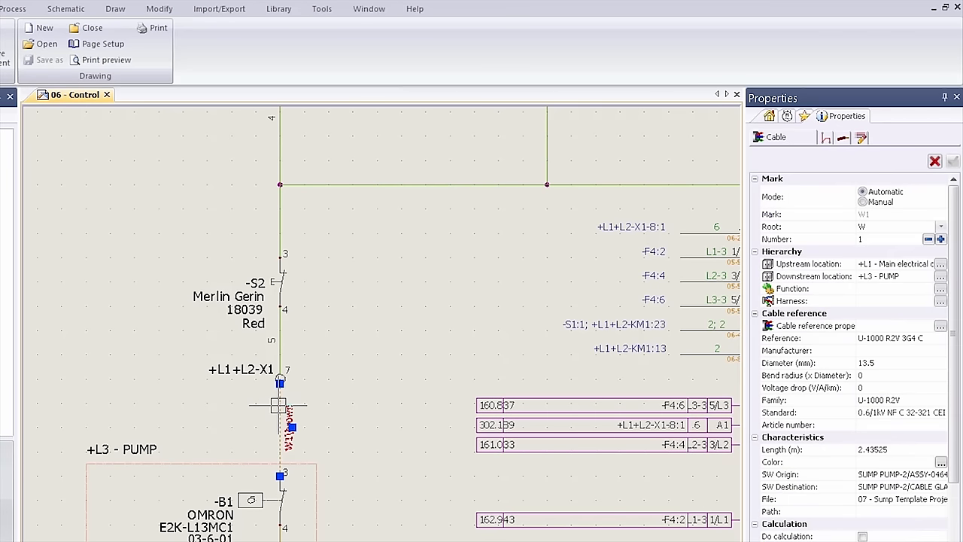
mouse_move(547, 291)
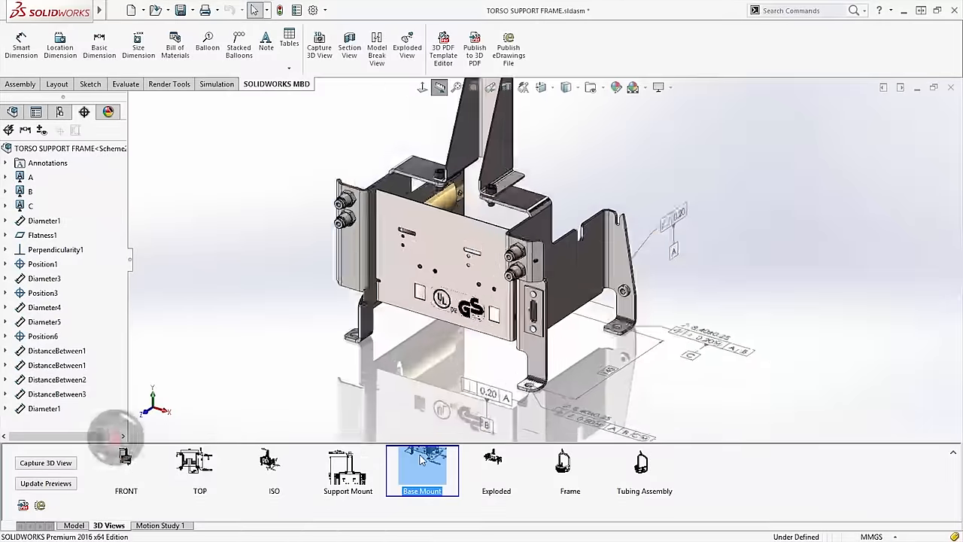
- Bring up the options for the Base Mount 3D view thumbnail
right_click(429, 308)
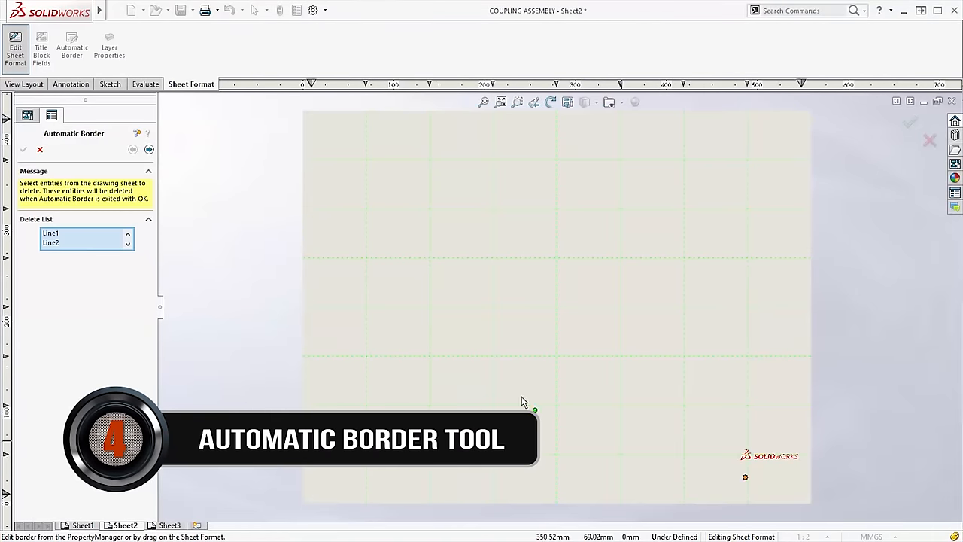
- Give Sheet2's automatic border evenly sized zones with 8 rows and 11 columns
left_click(149, 149)
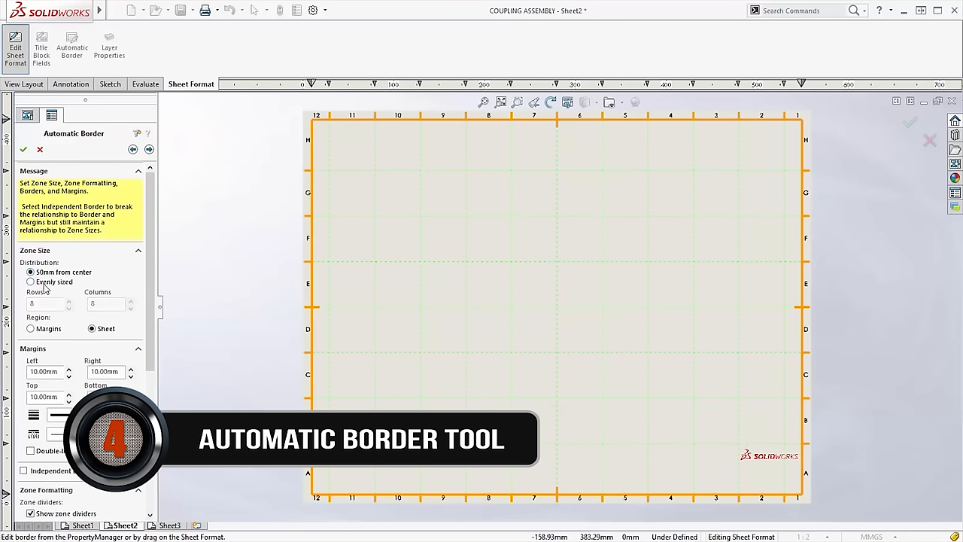
left_click(31, 281)
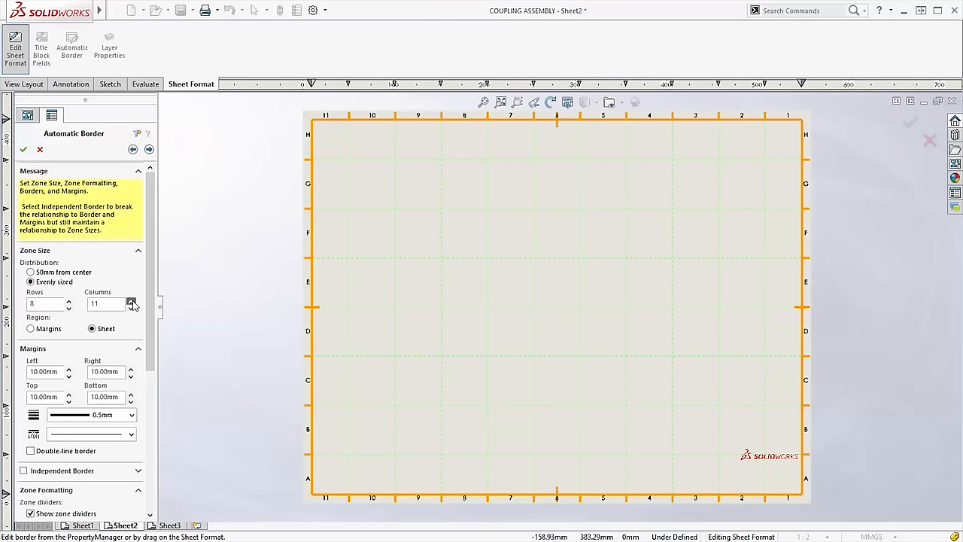
left_click(130, 307)
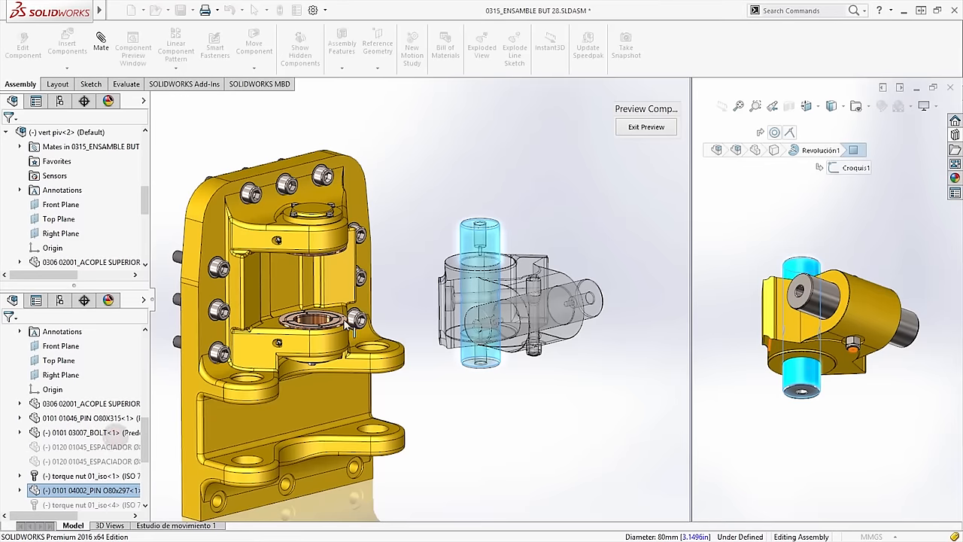
- Show the pin part in a separate Component Preview window beside the assembly
left_click(316, 320)
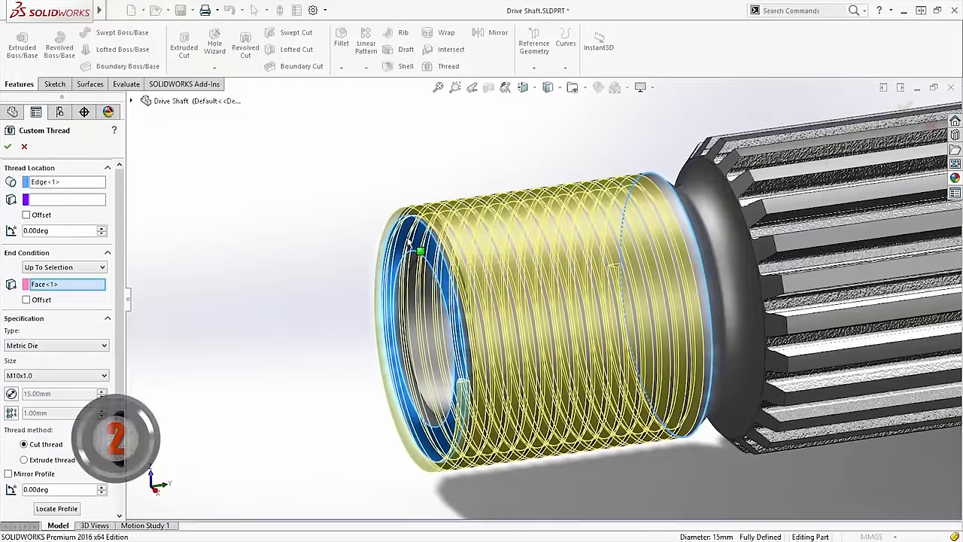
- Offset the M10x1.0 thread by 1.00 mm at its start edge and end face
left_click(26, 214)
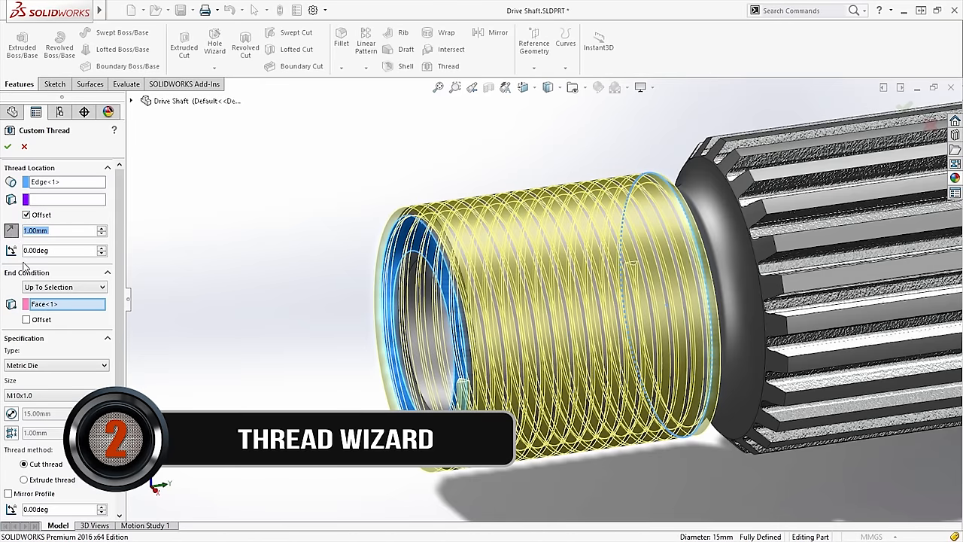
left_click(26, 319)
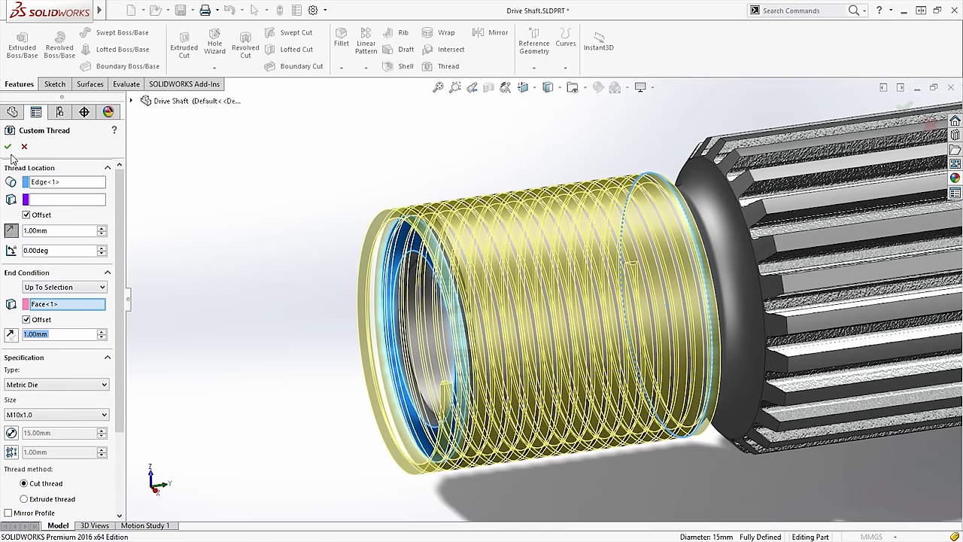